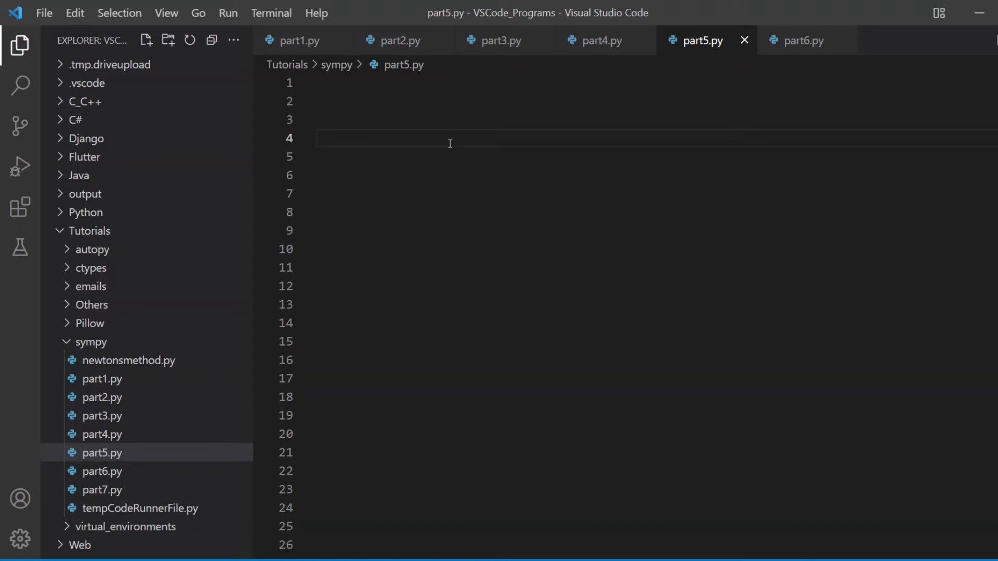
- Begin the 'from sympy' import statement at the top of part5.py
{"action": "type", "text": "from"}
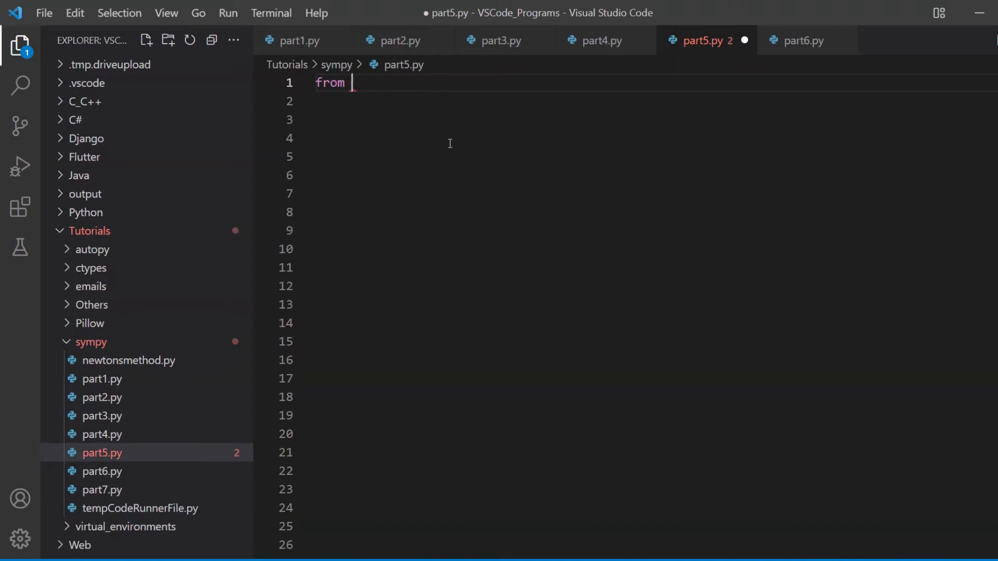
{"action": "key", "text": "Backspace"}
{"action": "type", "text": "i"}
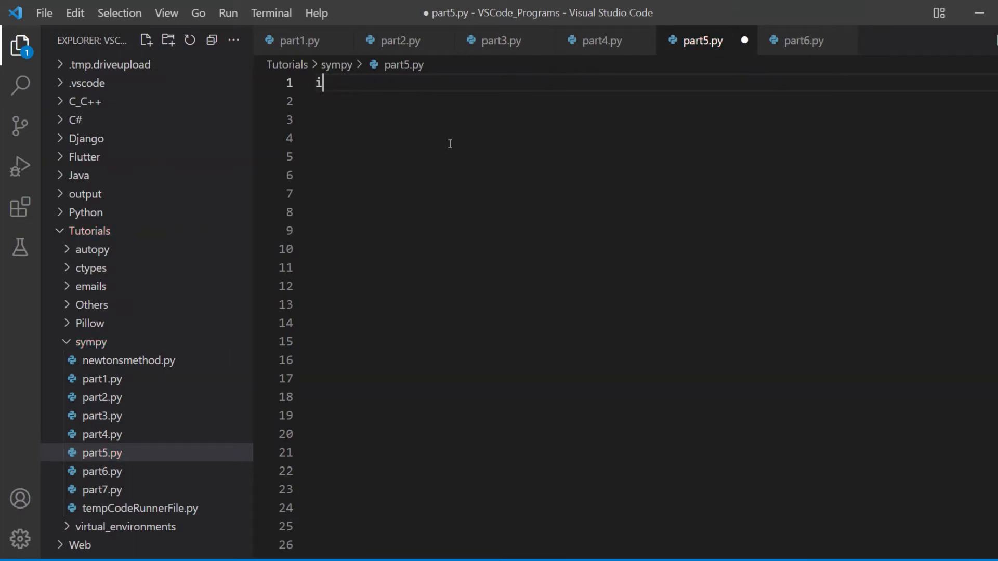
{"action": "type", "text": "from sympy import *"}
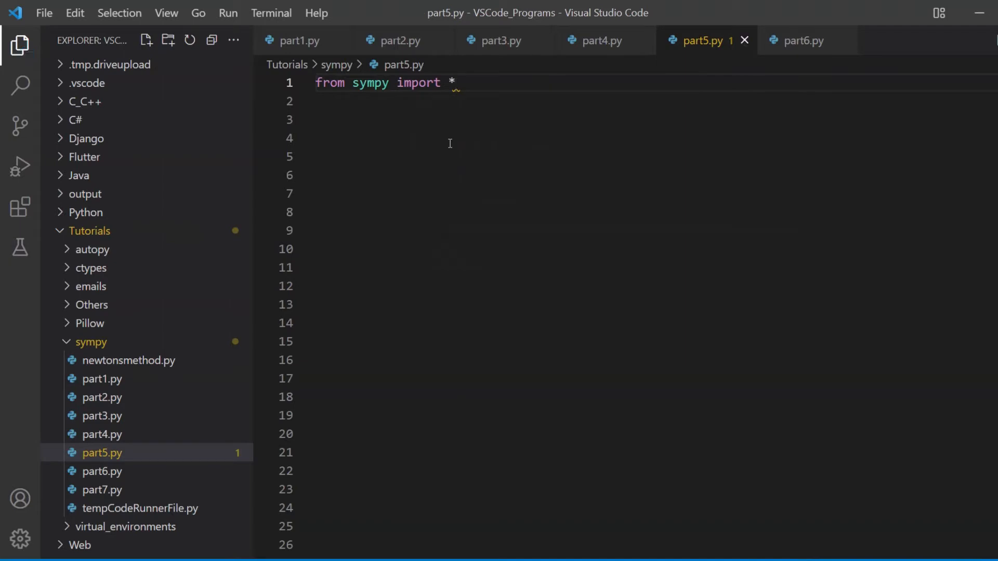
- Add a line 4 statement 'from sympy import symbols'
{"action": "left_click", "coordinate": [449, 138]}
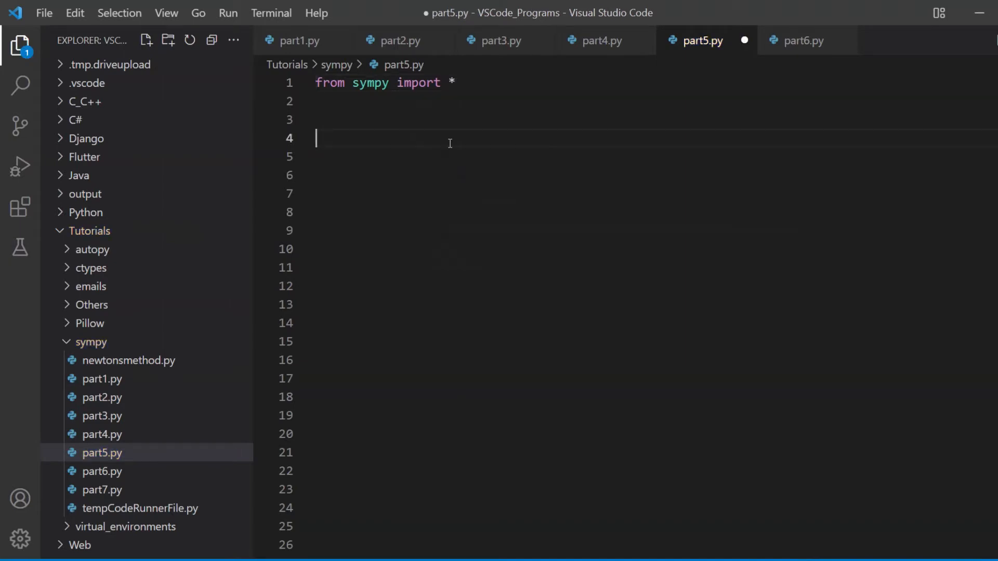
{"action": "type", "text": "from s"}
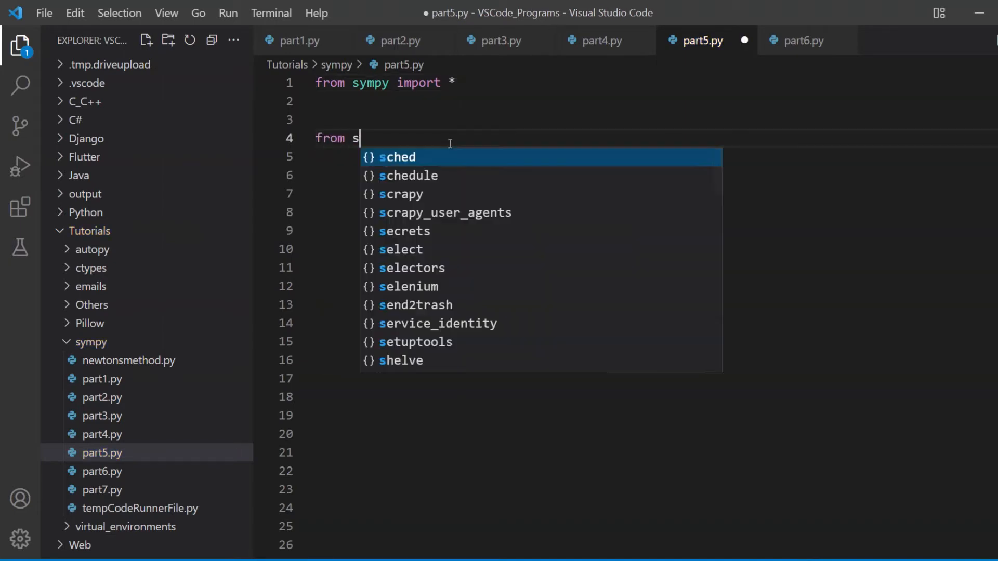
{"action": "type", "text": "ymp"}
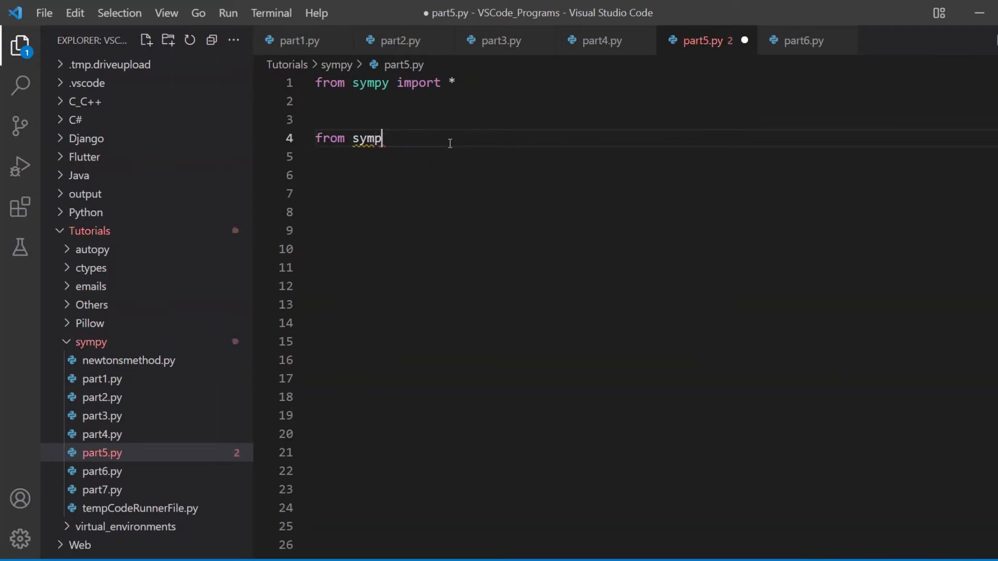
{"action": "type", "text": "y import syomb"}
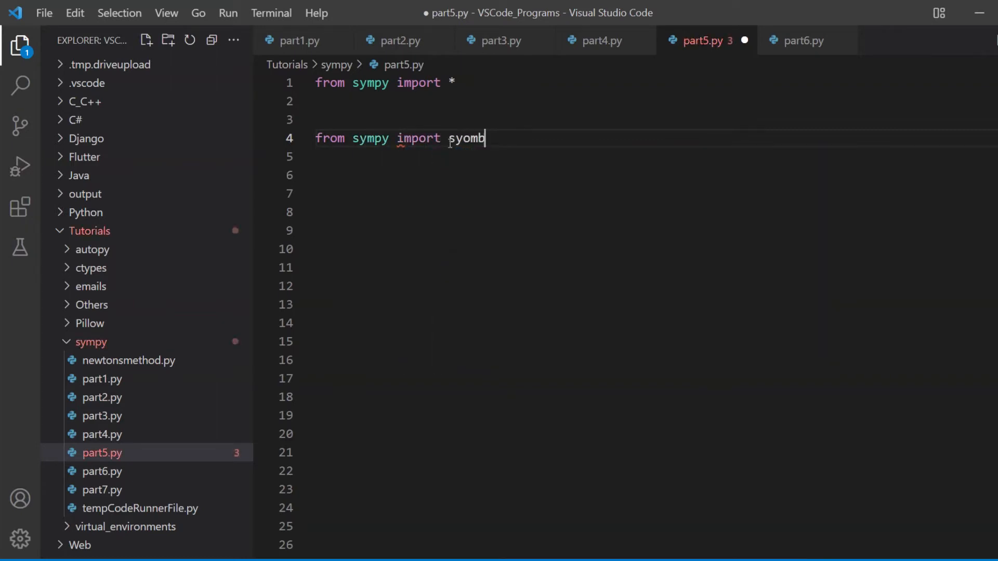
{"action": "type", "text": "symbol"}
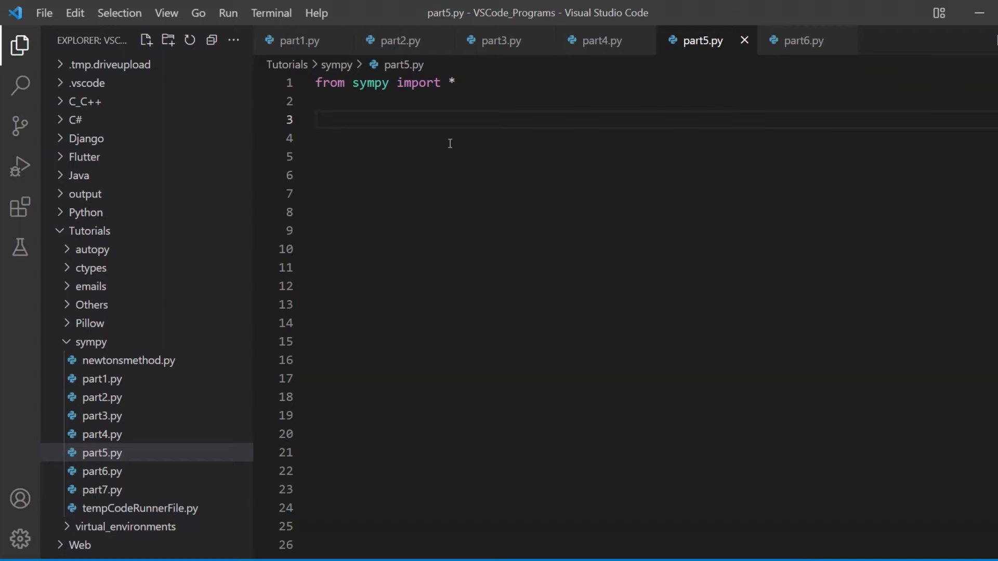
- Define symbols with x,y = symbols("x y")
{"action": "type", "text": "s"}
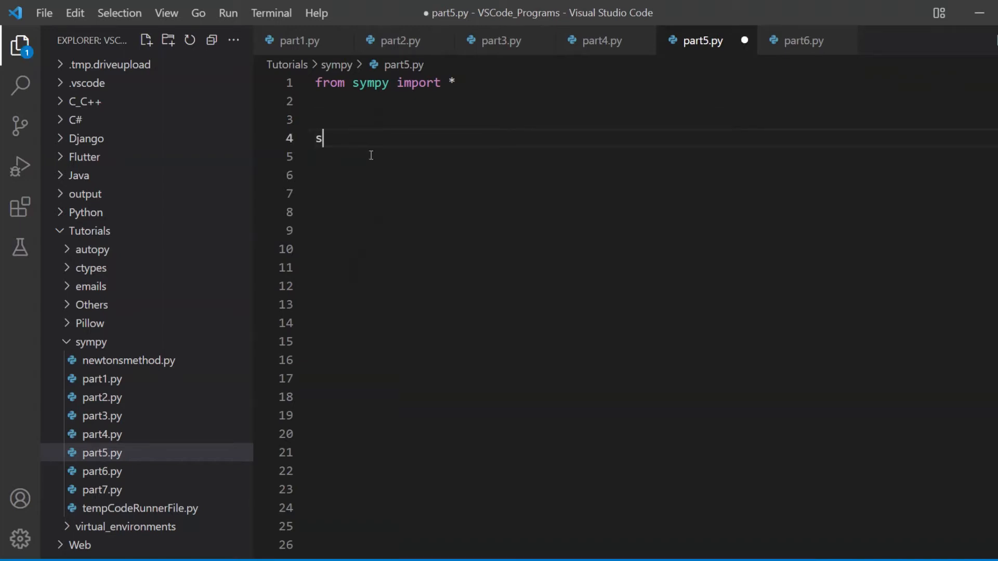
{"action": "type", "text": "x,y"}
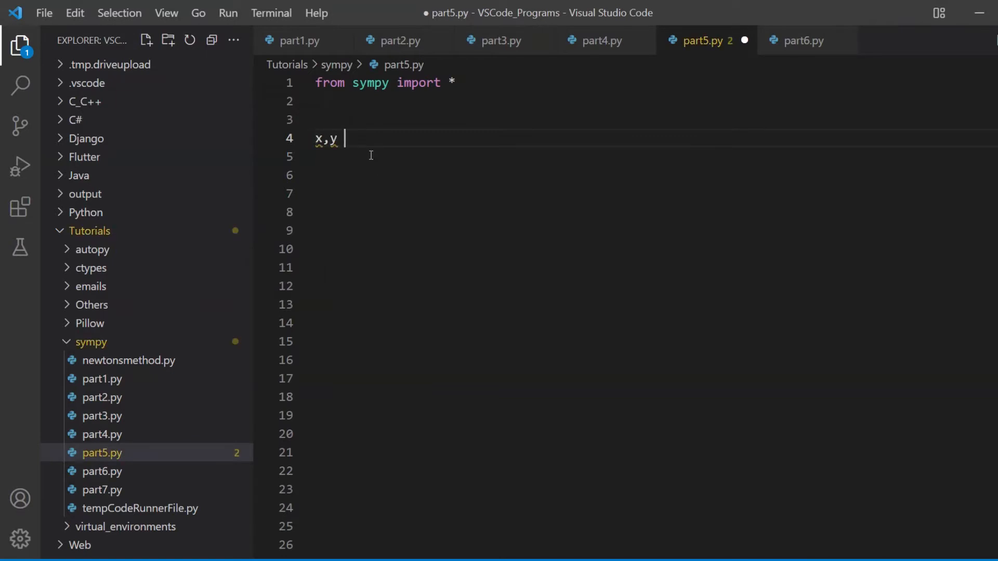
{"action": "type", "text": "= symbols"}
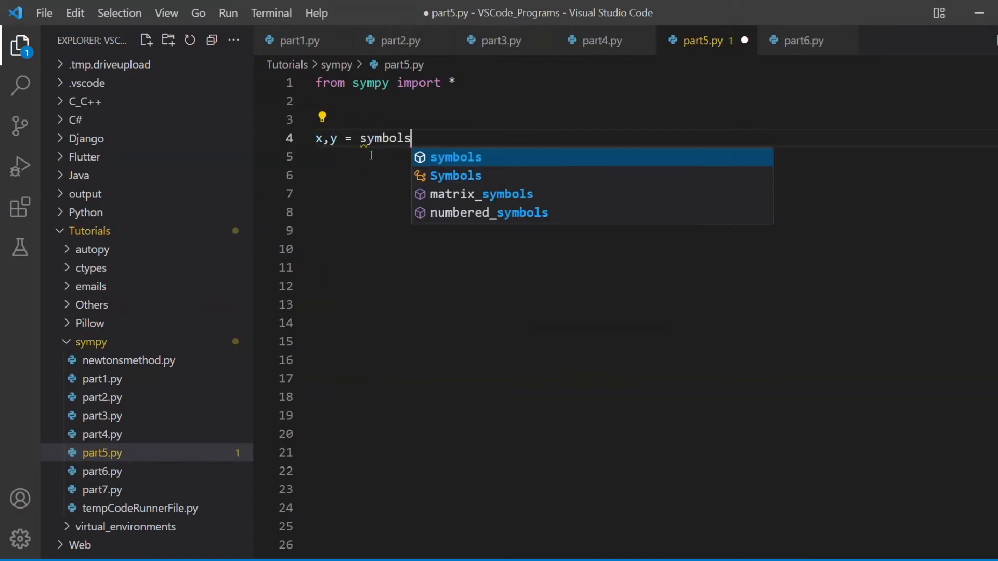
{"action": "type", "text": "(\"x y\""}
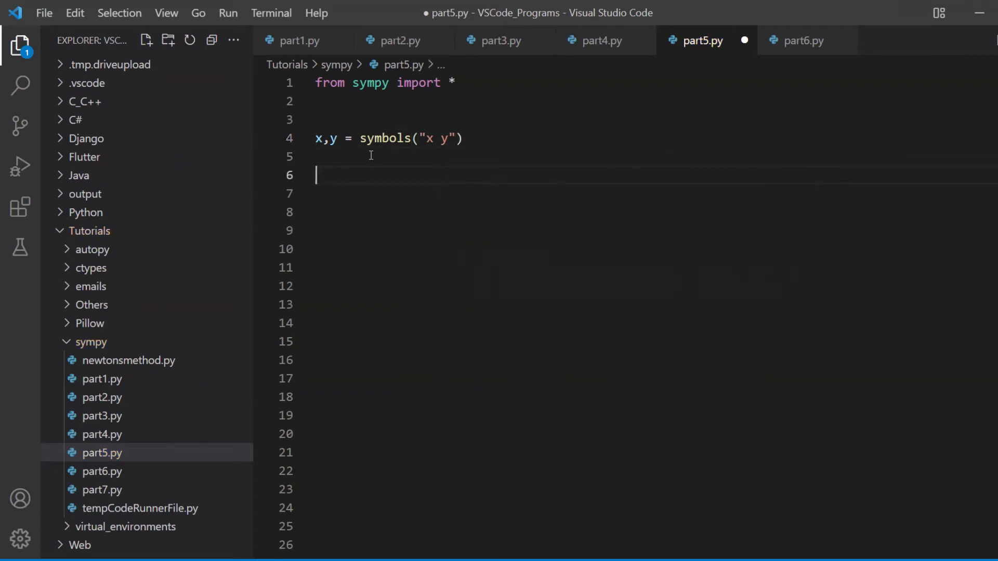
- Assign expr1 = cos(x) and expr2 = sin(x)
{"action": "type", "text": "expr ="}
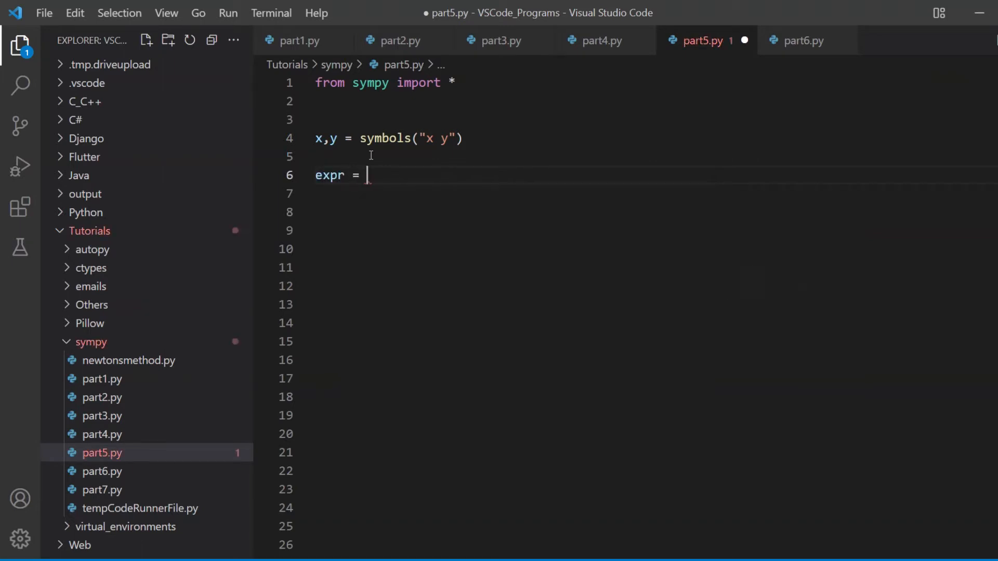
{"action": "type", "text": "cos(x"}
{"action": "left_click", "coordinate": [653, 194]}
{"action": "type", "text": "expr2"}
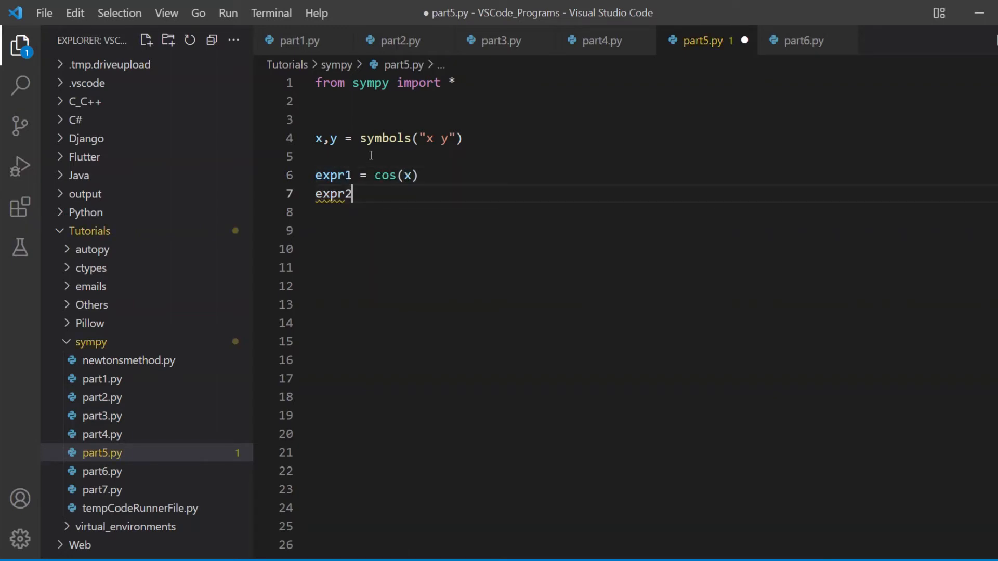
{"action": "type", "text": "= sin(x"}
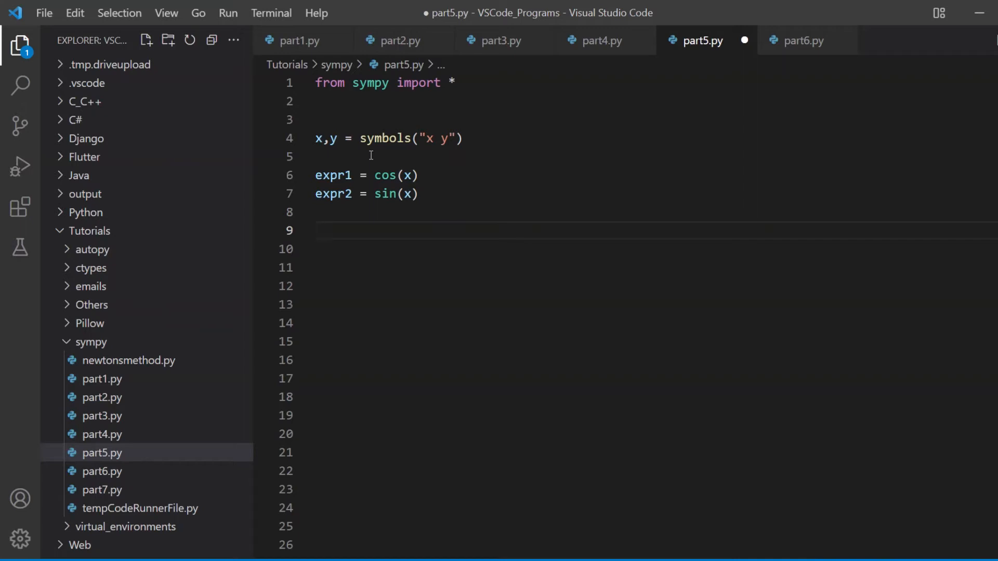
- Write print(expr1.subs(x, 3)) using the parameter hints
{"action": "type", "text": "pri"}
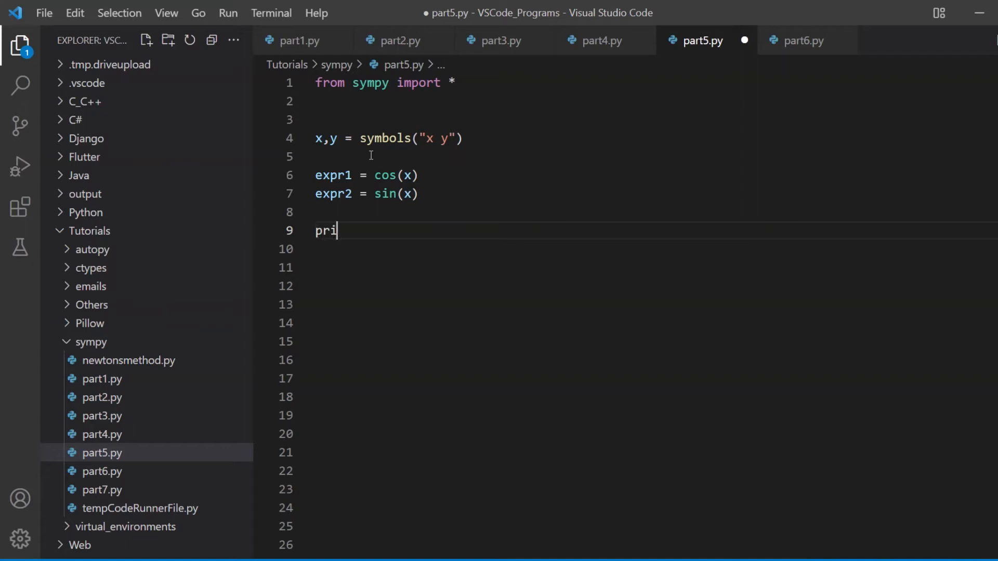
{"action": "type", "text": "nt(e"}
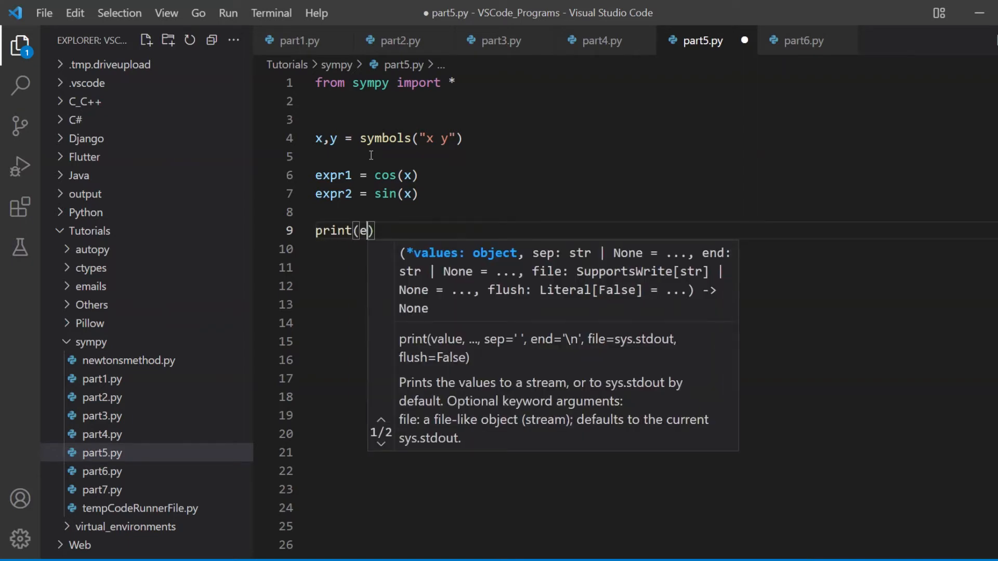
{"action": "type", "text": "xpr1.subs(x,"}
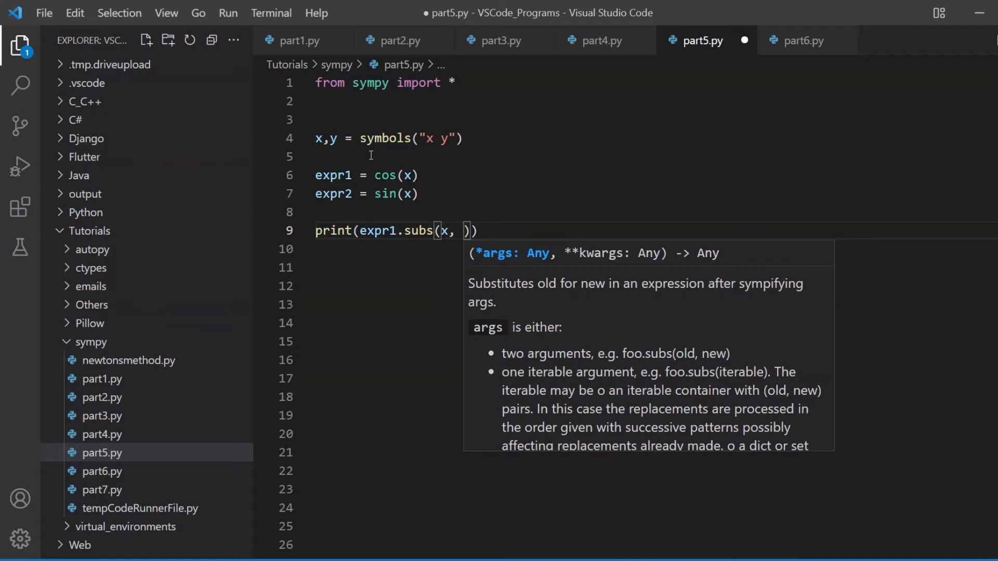
{"action": "type", "text": "3"}
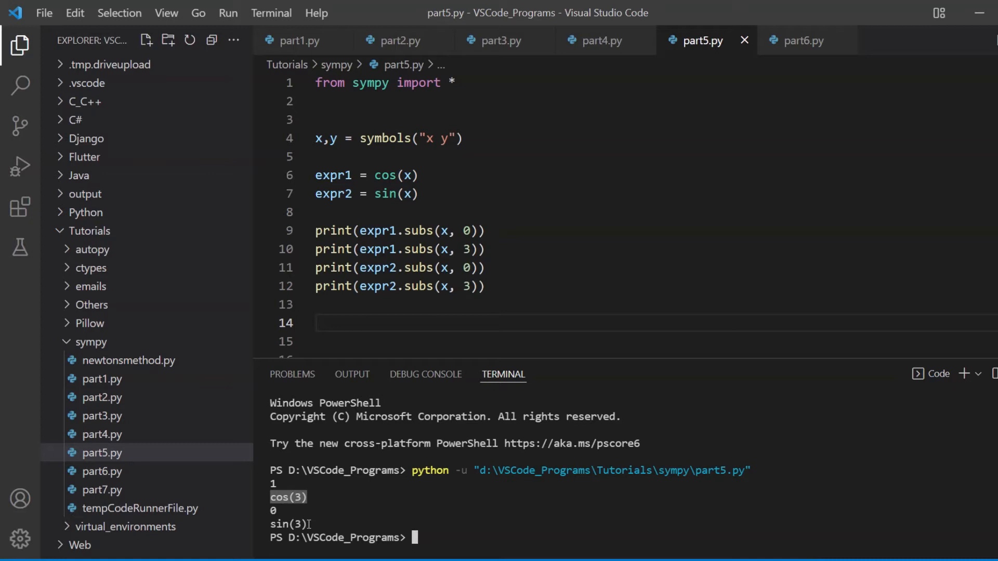
- Return the cursor to the script area below the print lines
{"action": "left_click", "coordinate": [396, 323]}
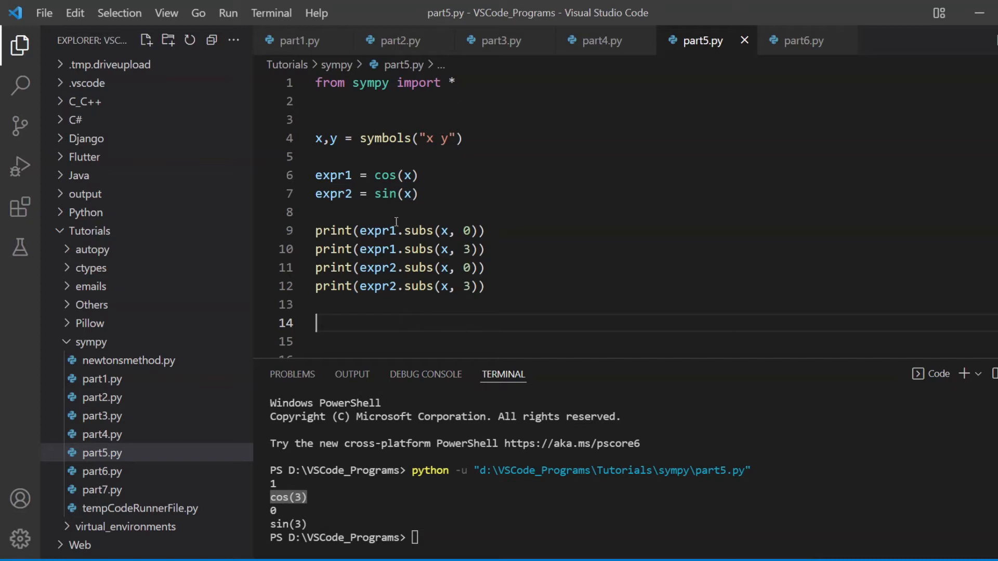
- Wrap the x=3 substitution prints on lines 10 and 12 in N()
{"action": "left_click", "coordinate": [360, 249]}
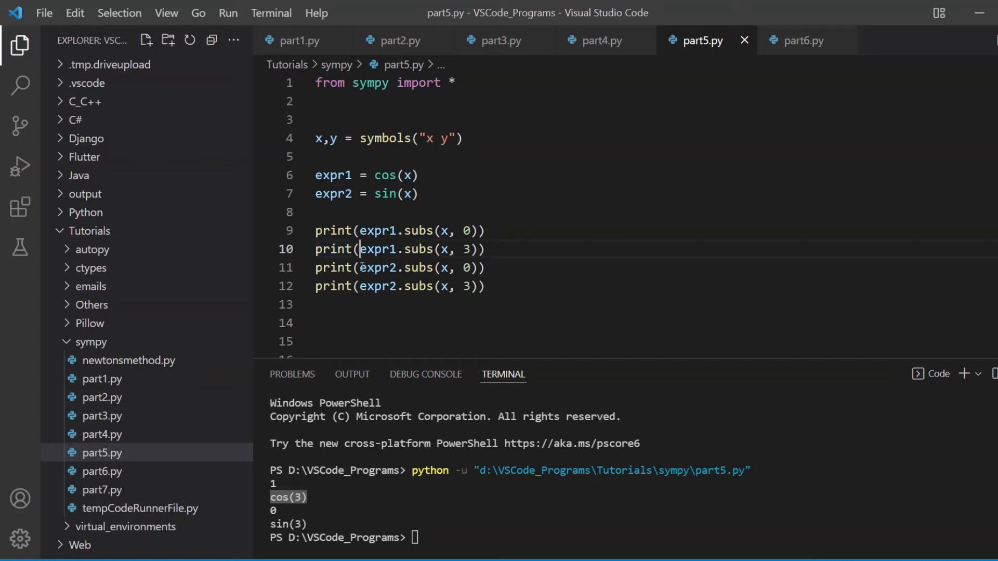
{"action": "type", "text": "N"}
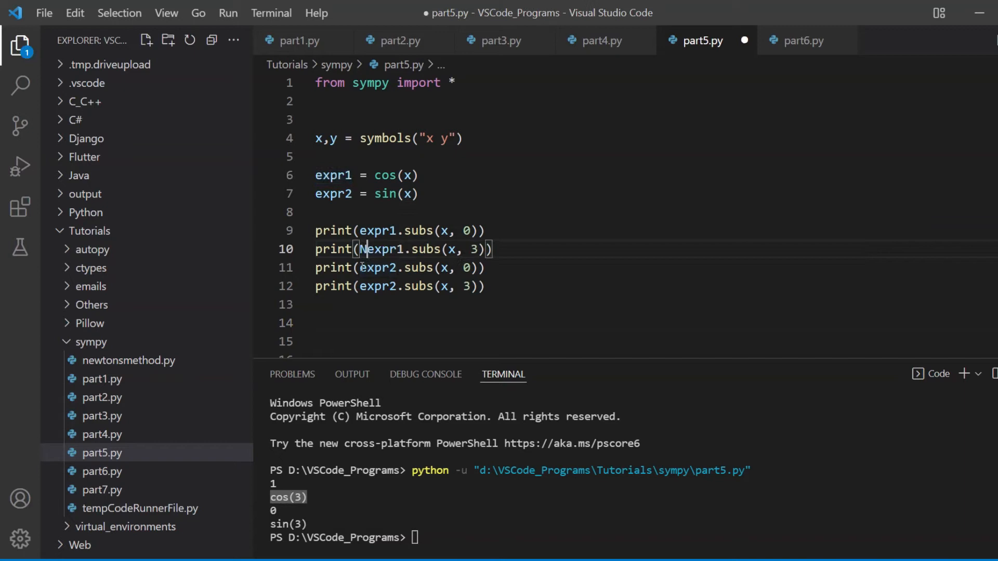
{"action": "type", "text": "("}
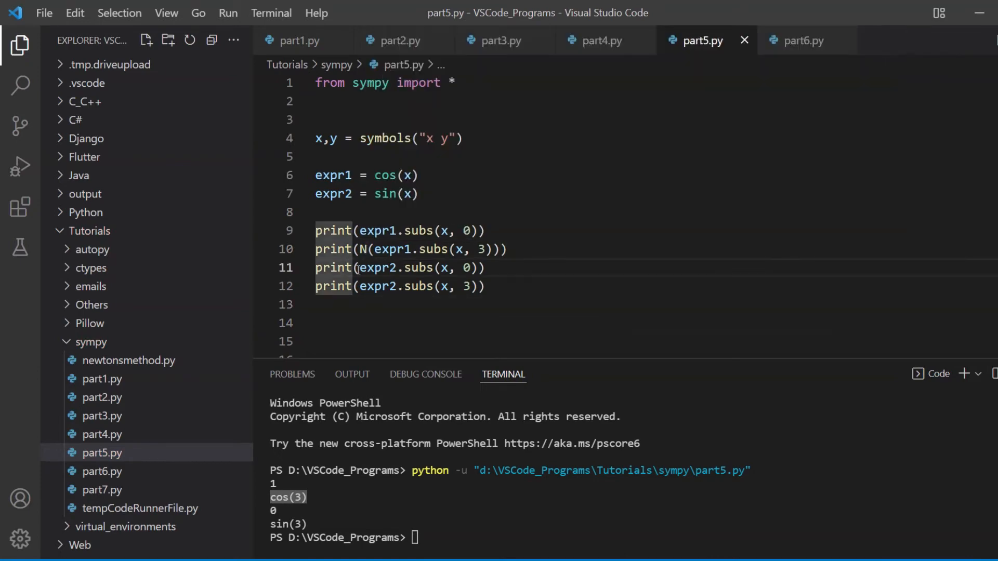
{"action": "type", "text": "N("}
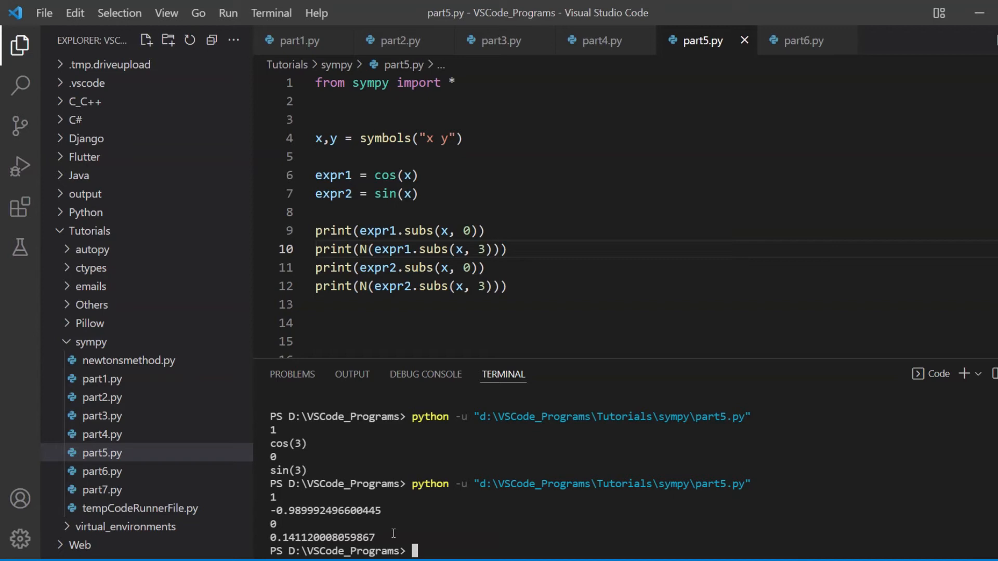
{"action": "mouse_move", "coordinate": [384, 544]}
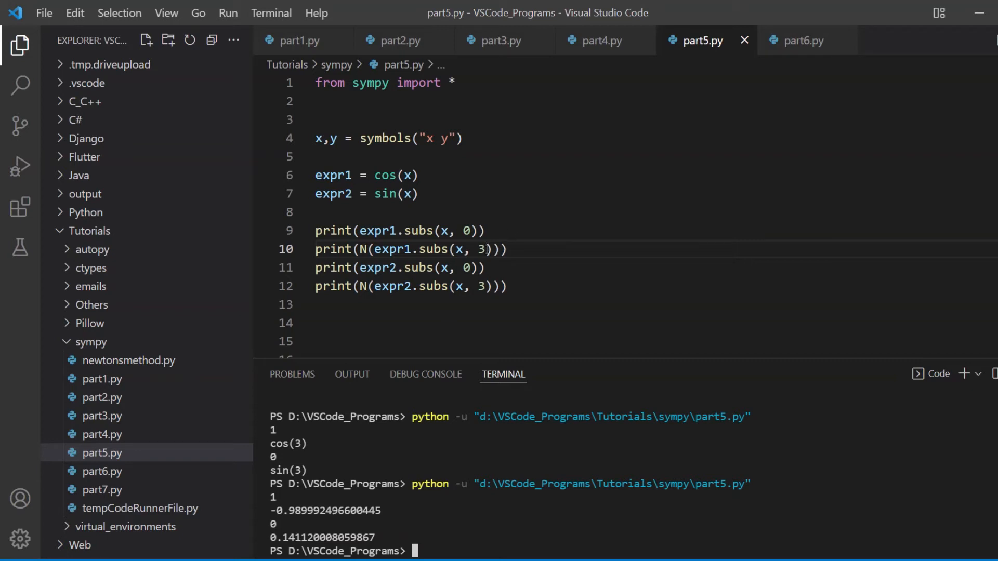
- Change the substitution value to 3.142 in both numeric prints
{"action": "type", "text": ".142"}
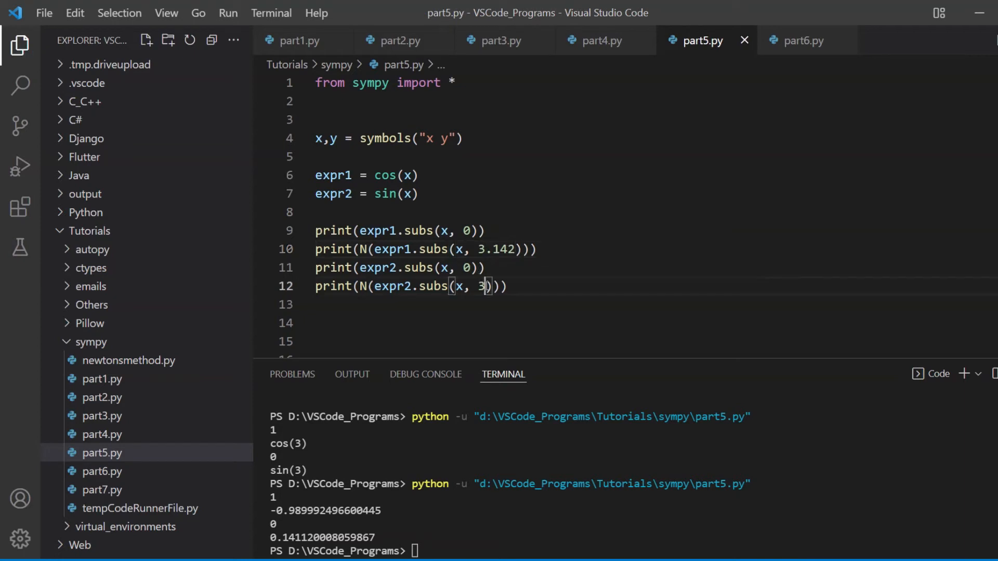
{"action": "type", "text": ".142"}
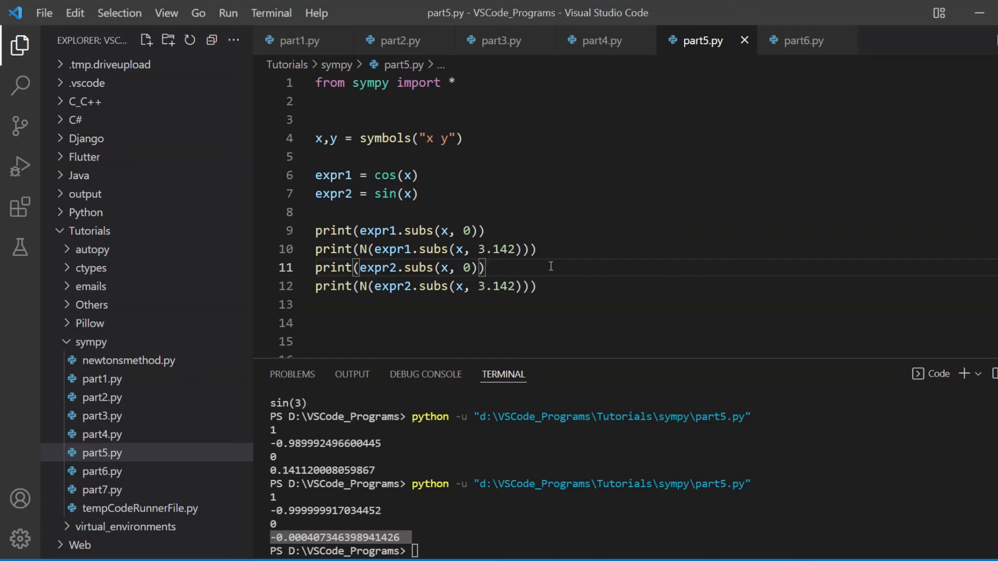
{"action": "mouse_move", "coordinate": [522, 257]}
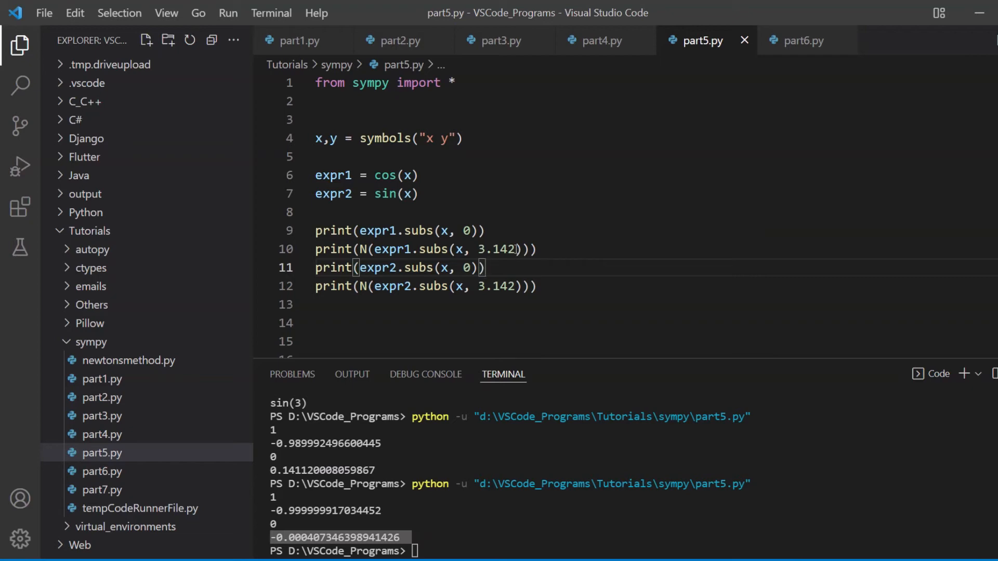
{"action": "mouse_move", "coordinate": [367, 249]}
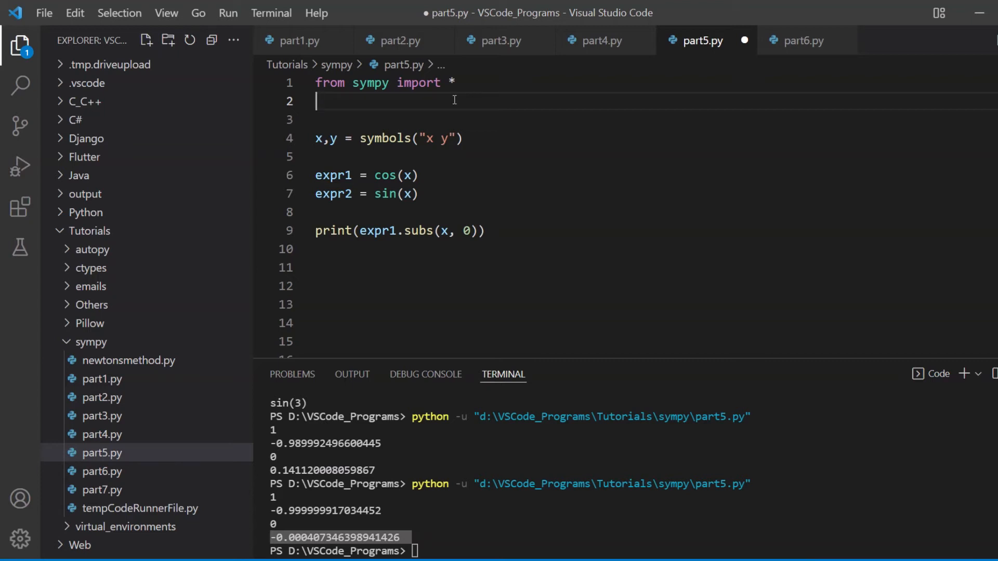
{"action": "mouse_move", "coordinate": [488, 158]}
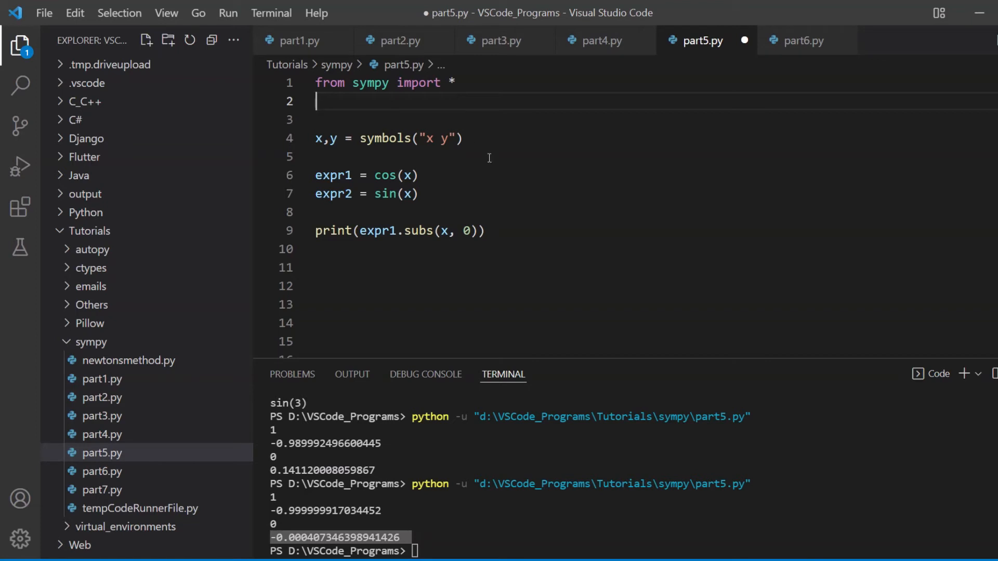
- Import radians from mpmath and replace the substitution value 0 with radians(360)
{"action": "type", "text": "from"}
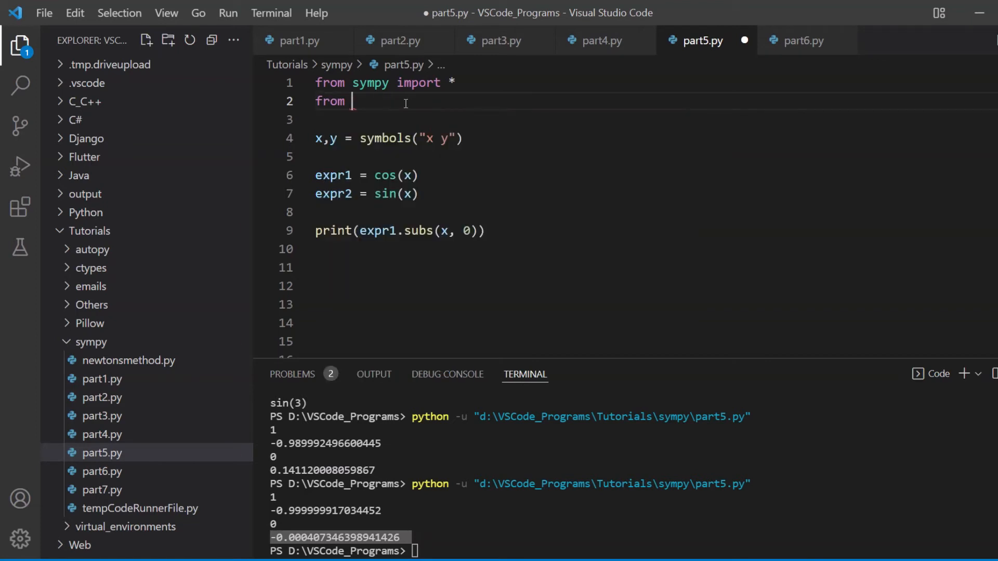
{"action": "type", "text": "mpmath import radians"}
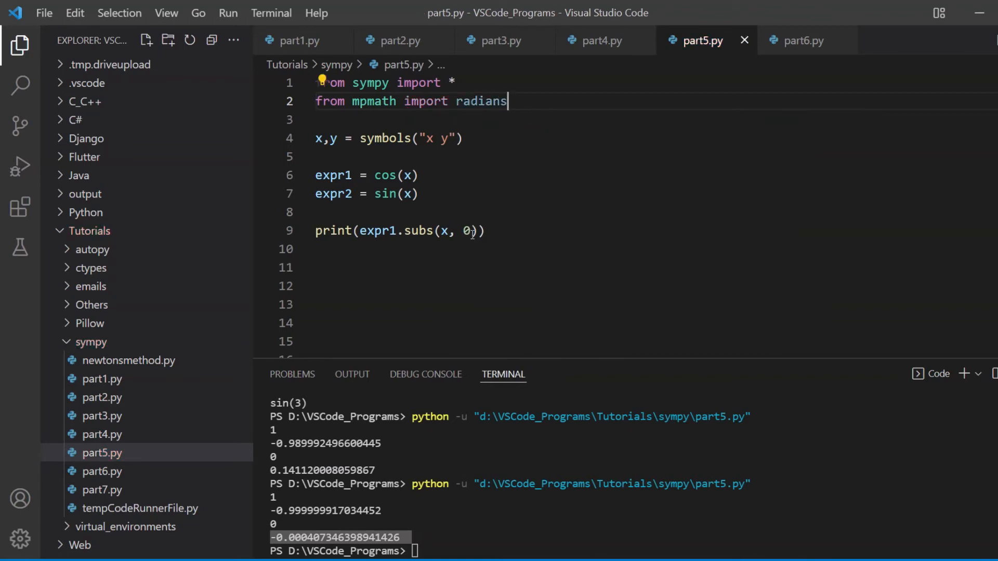
{"action": "key", "text": "Backspace"}
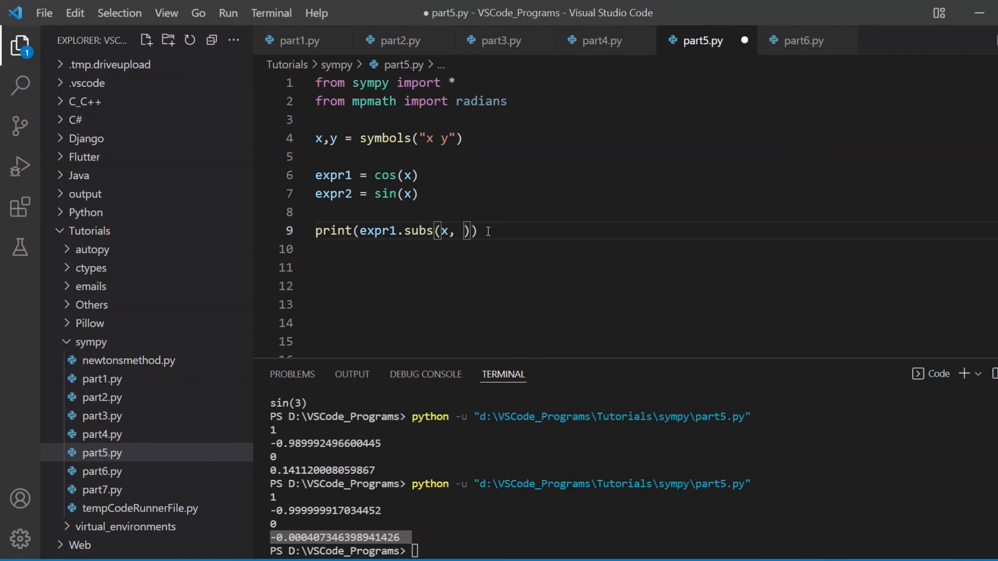
{"action": "type", "text": "radians(360"}
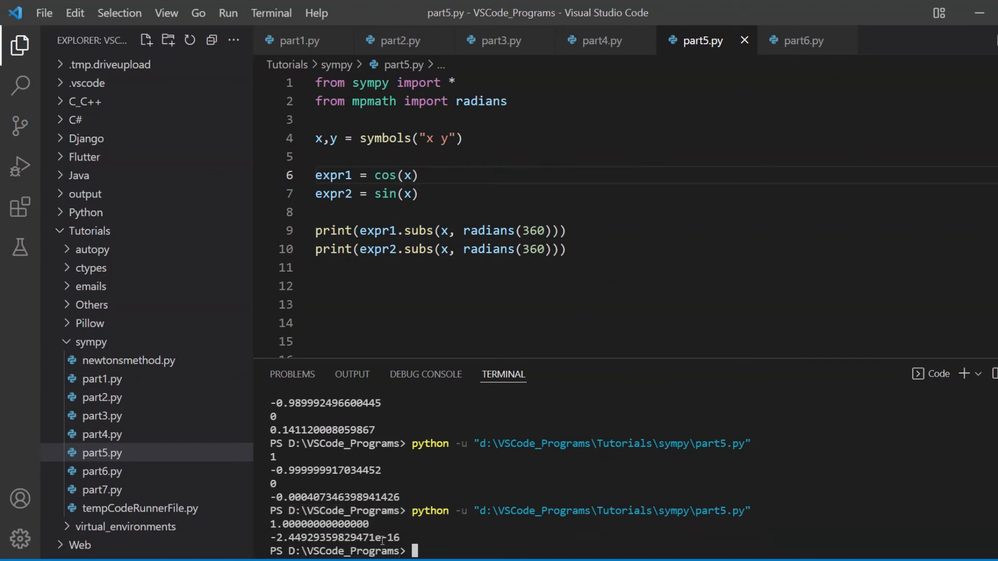
- Select the cosine result 1.00000000000000 in the terminal output
{"action": "double_click", "coordinate": [319, 523]}
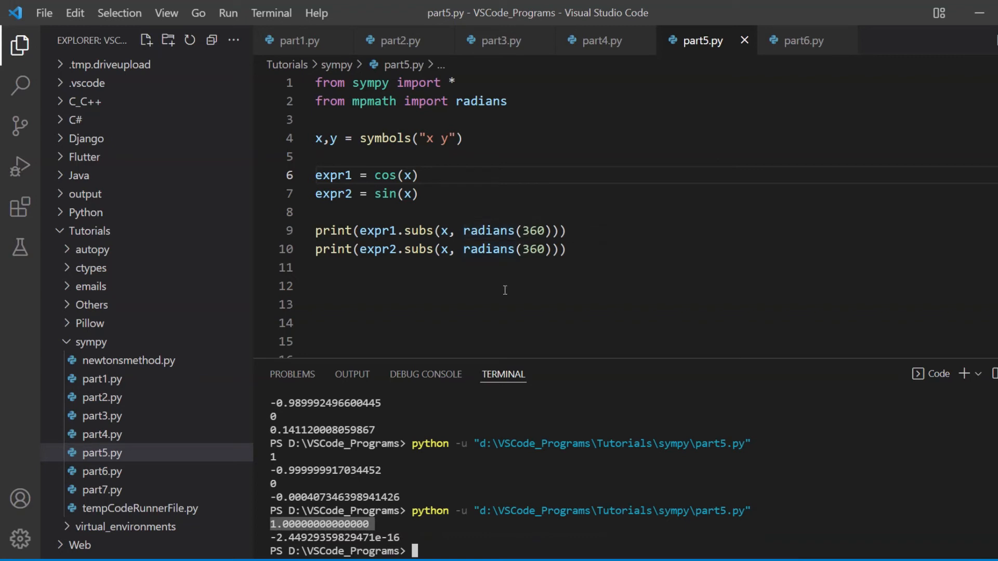
{"action": "mouse_move", "coordinate": [411, 478]}
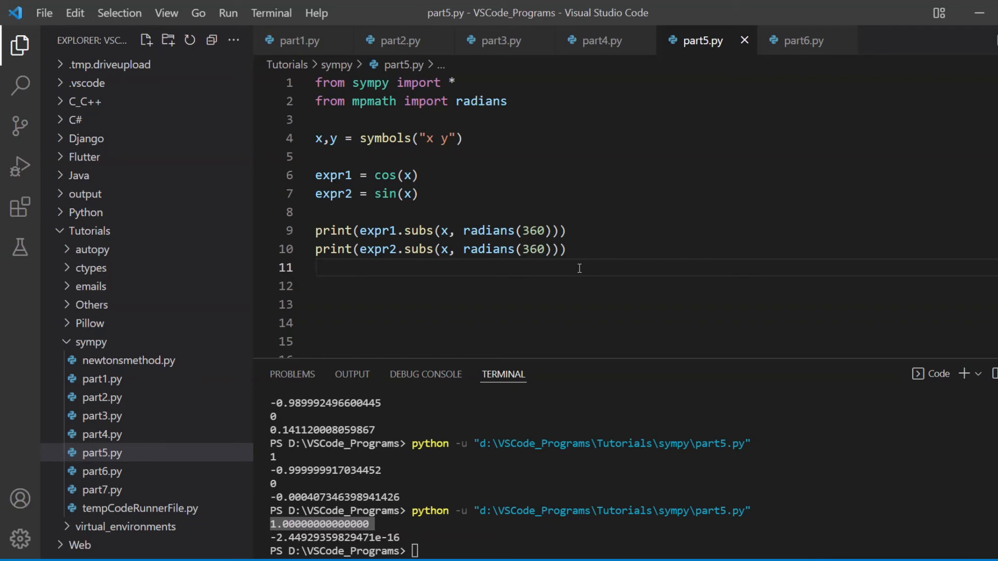
{"action": "mouse_move", "coordinate": [433, 198]}
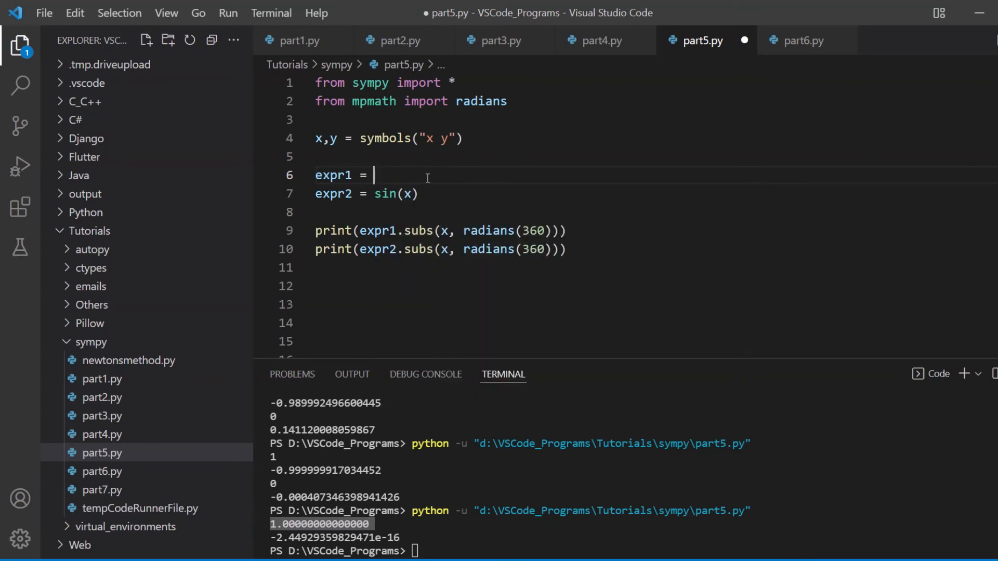
{"action": "type", "text": "sec"}
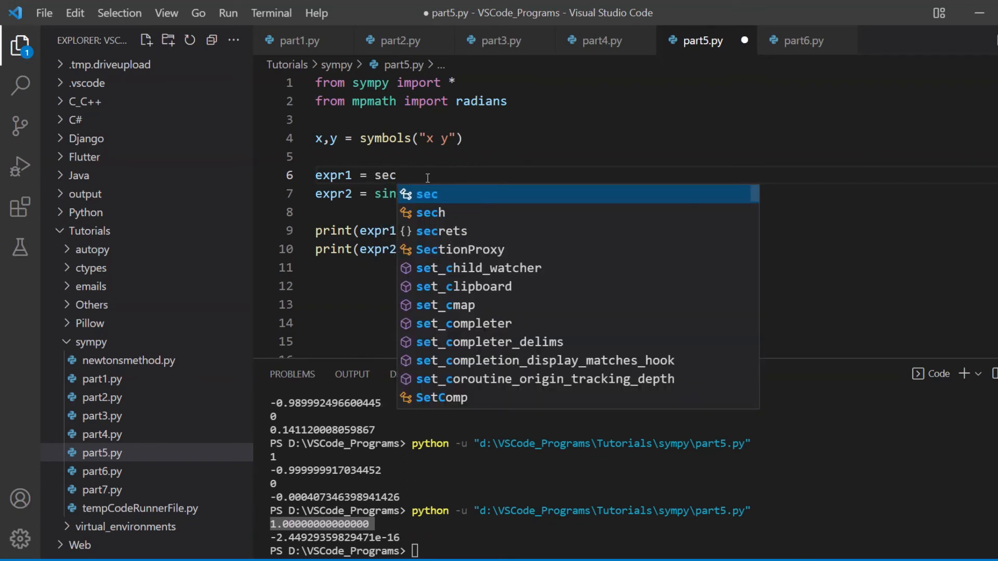
{"action": "type", "text": "t"}
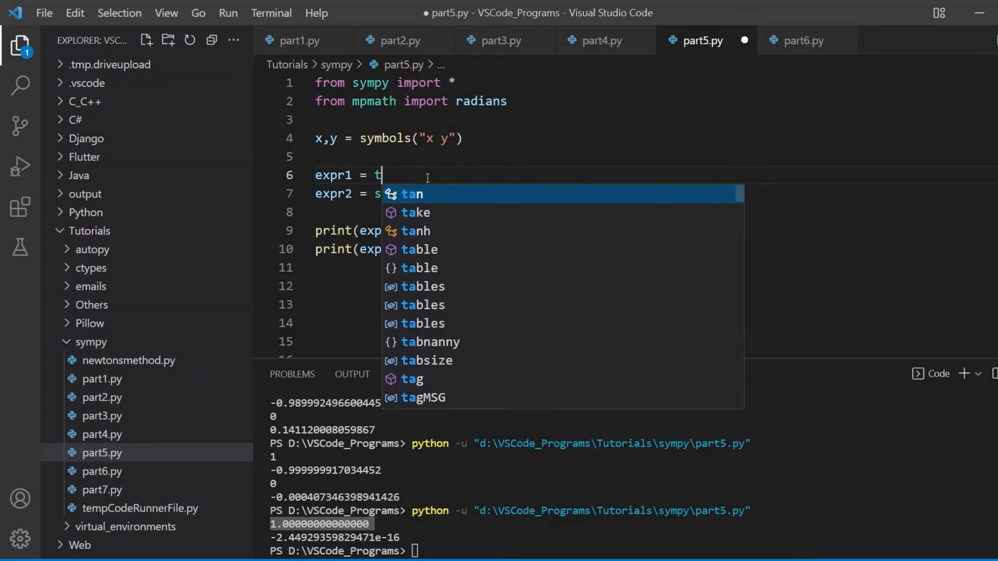
{"action": "key", "text": "Backspace"}
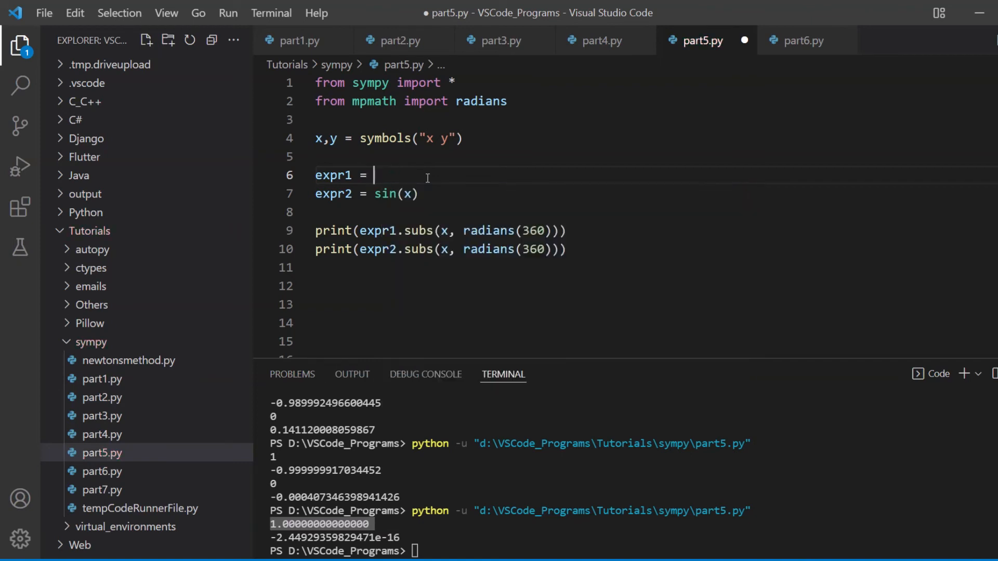
{"action": "type", "text": "a"}
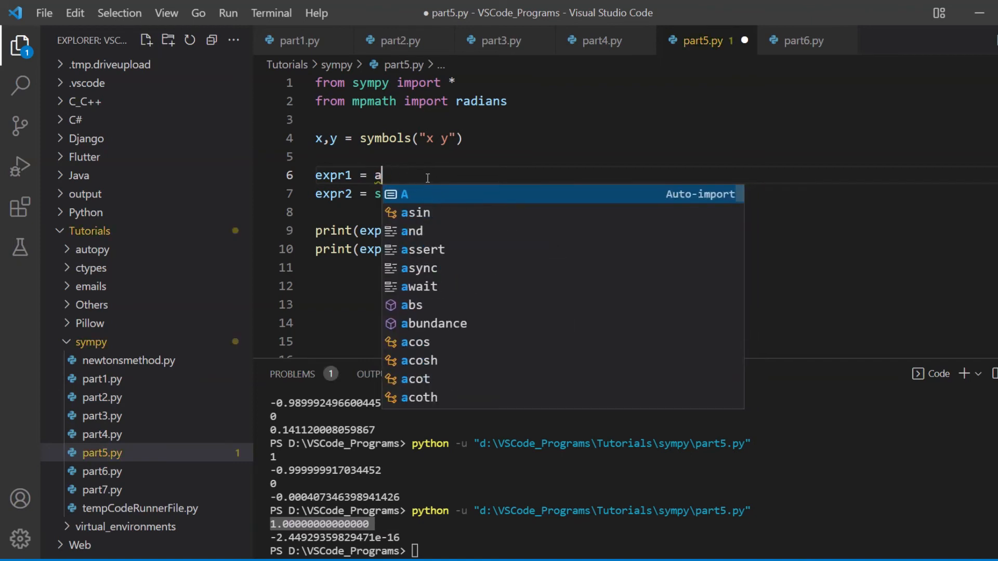
{"action": "type", "text": "cos"}
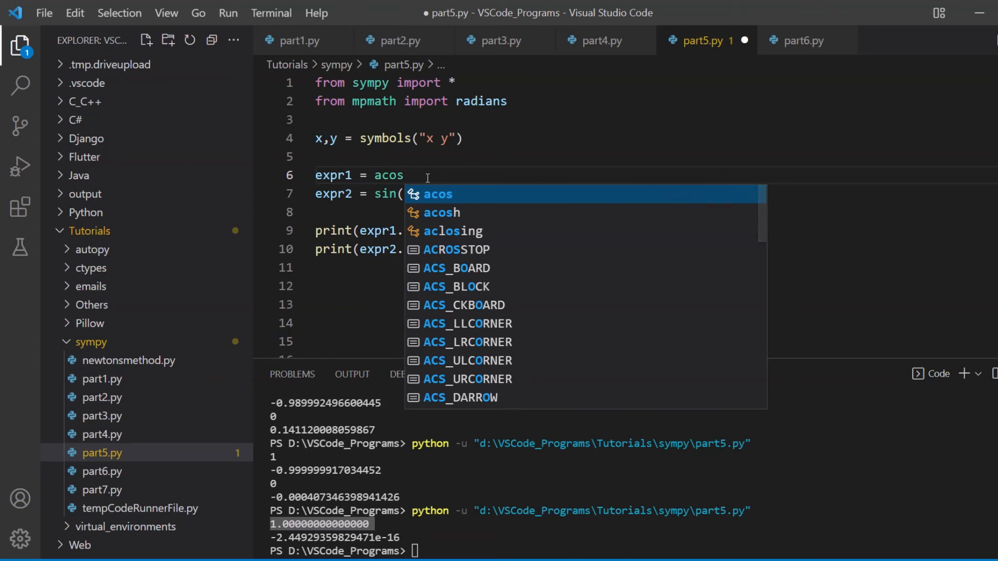
{"action": "type", "text": "atan"}
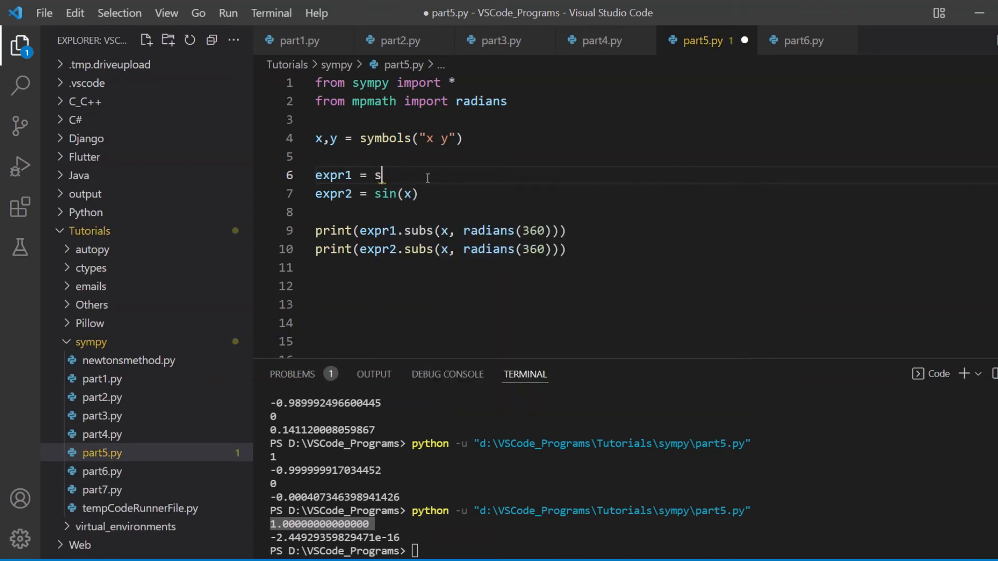
{"action": "type", "text": "os"}
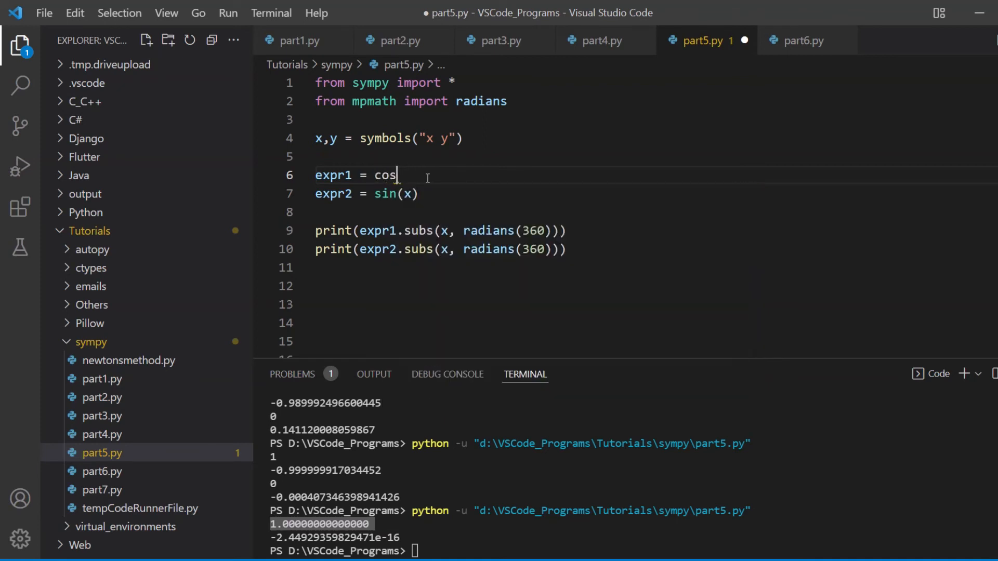
{"action": "type", "text": "tanh"}
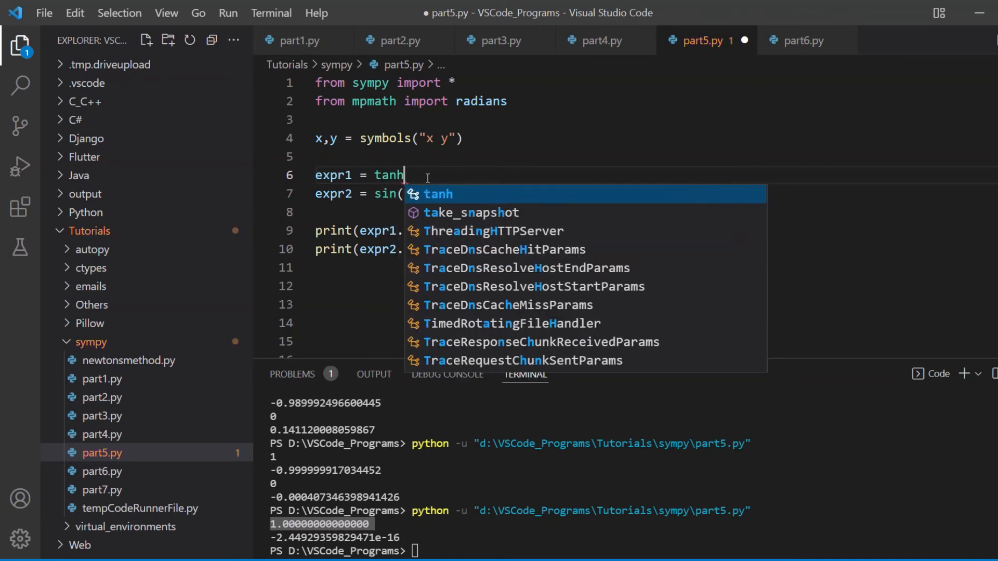
{"action": "key", "text": "Backspace"}
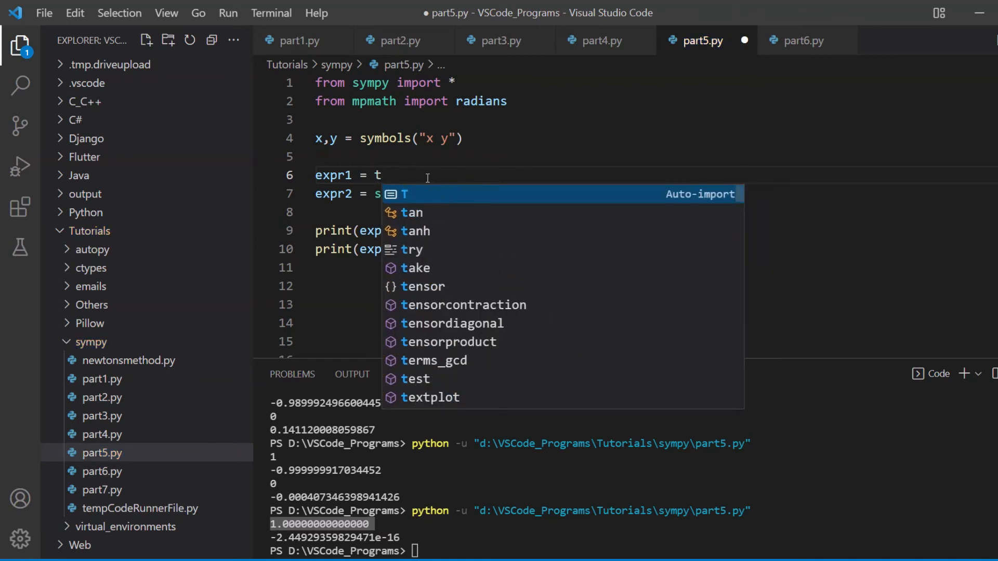
{"action": "key", "text": "Backspace"}
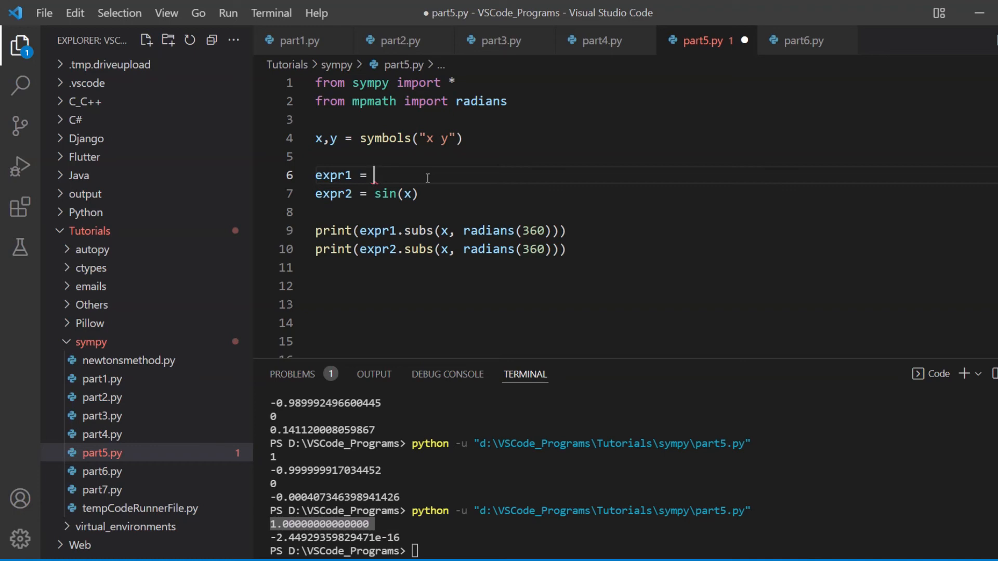
- Type trigsimp() after expr1 = and start retyping the simplify call
{"action": "type", "text": "trigsimp()"}
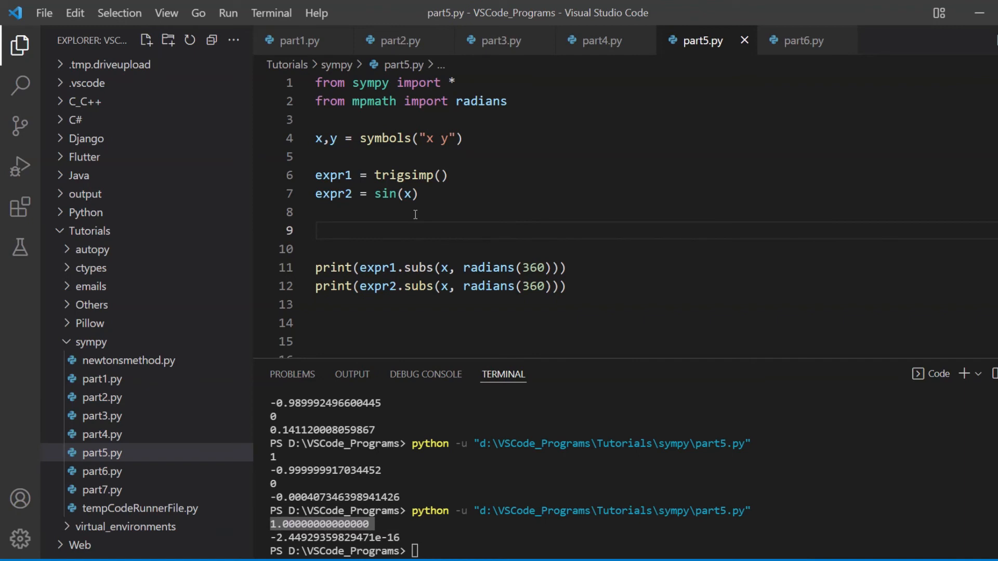
{"action": "type", "text": "simply"}
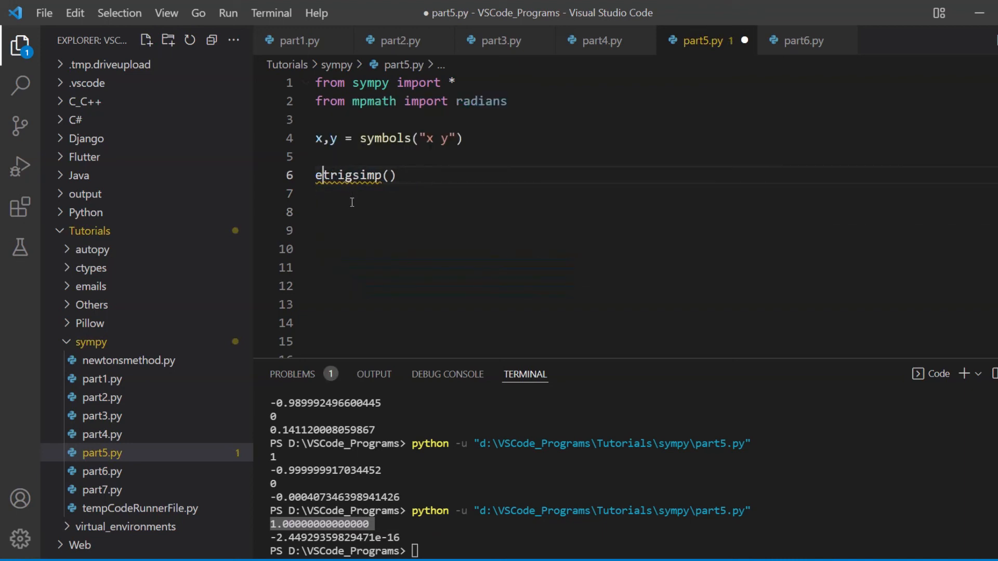
- Write print(trigsimp(sin(x)**2 + cos(x)**2)) on line 6 and save
{"action": "type", "text": "print("}
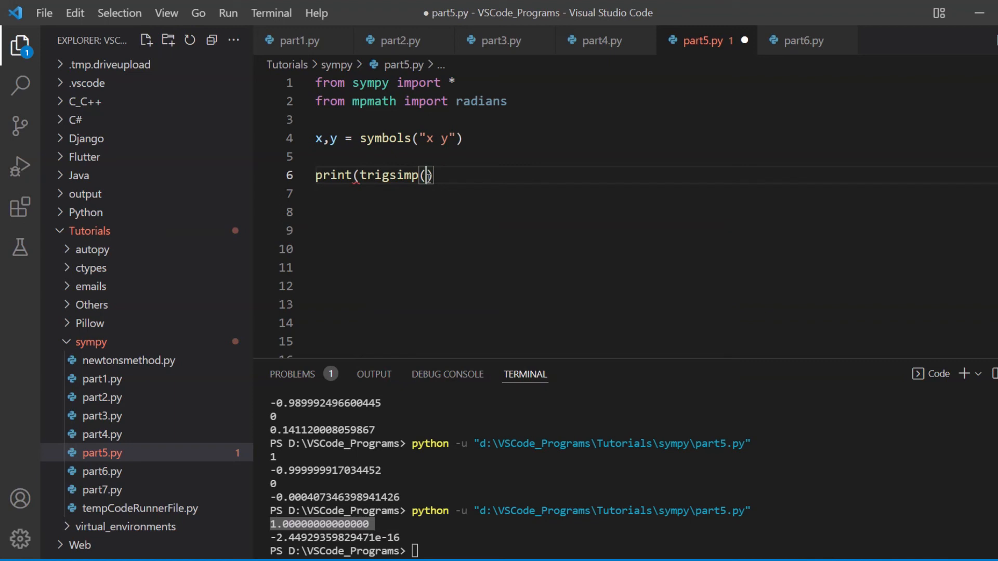
{"action": "type", "text": "sin(x)"}
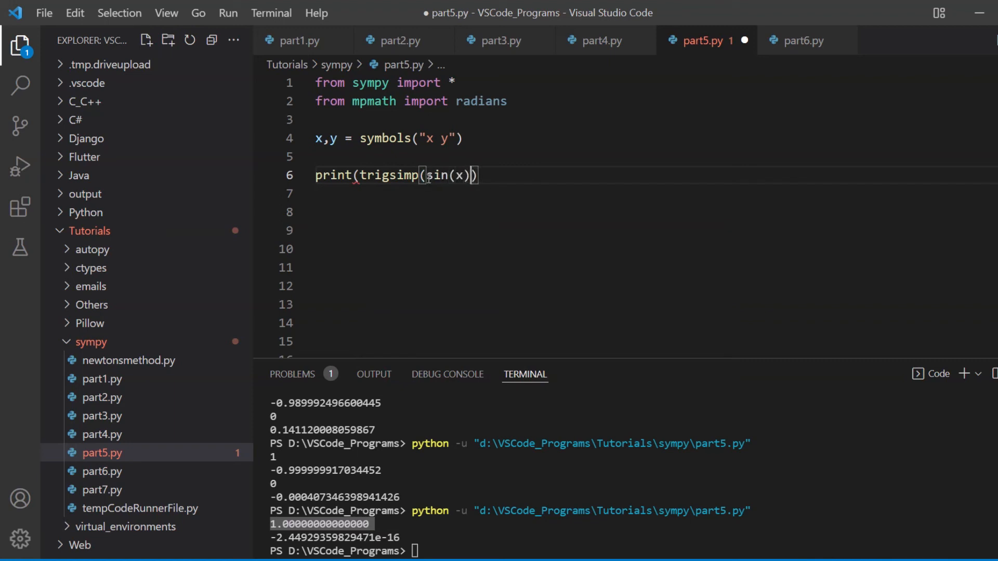
{"action": "type", "text": "**2 + cos(x"}
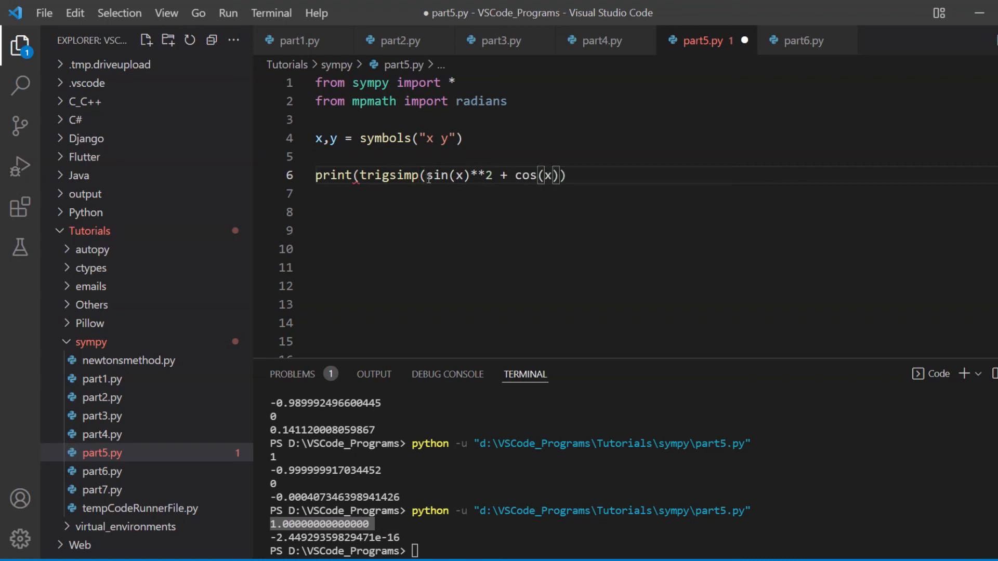
{"action": "type", "text": "**2"}
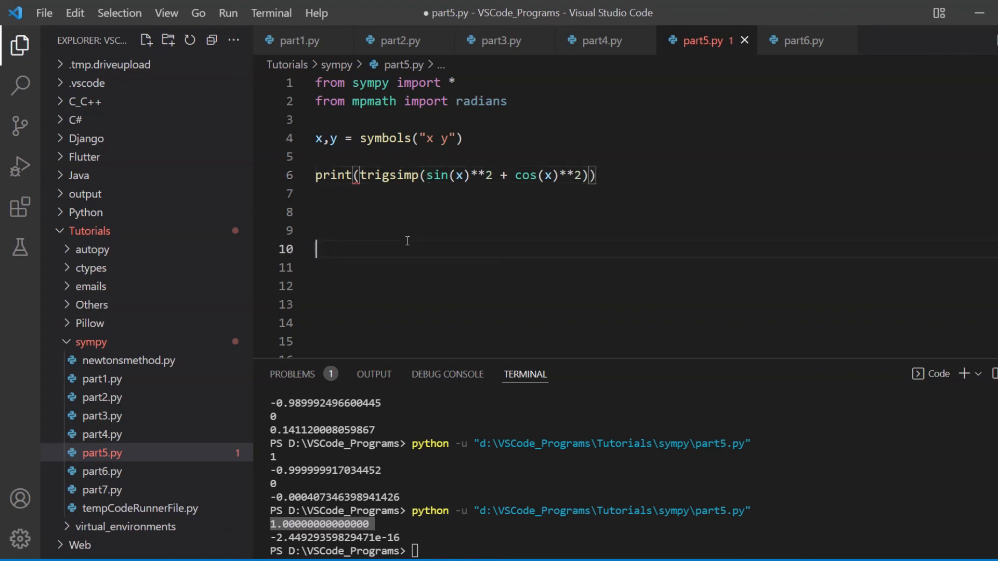
{"action": "key", "text": "ctrl+s"}
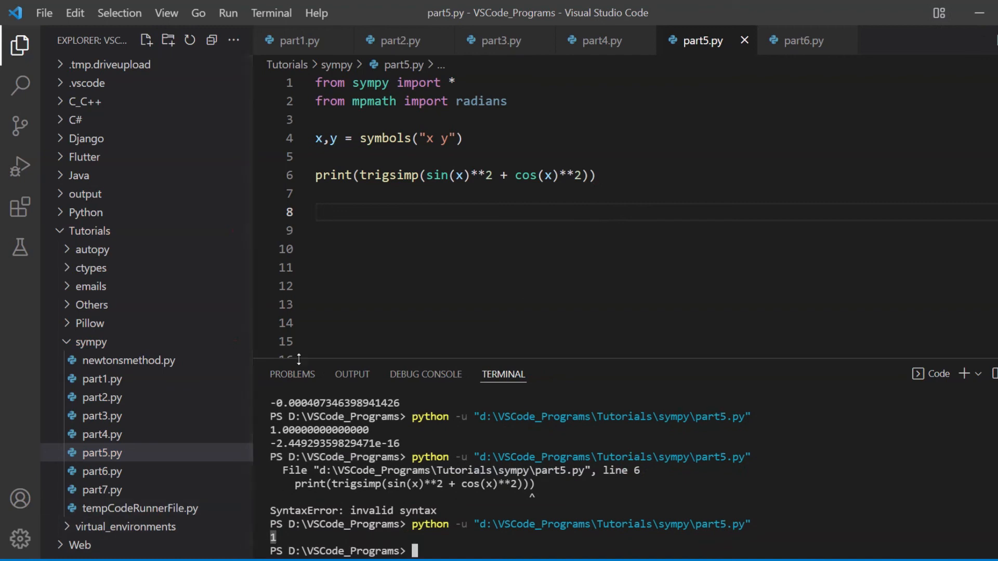
{"action": "double_click", "coordinate": [379, 175]}
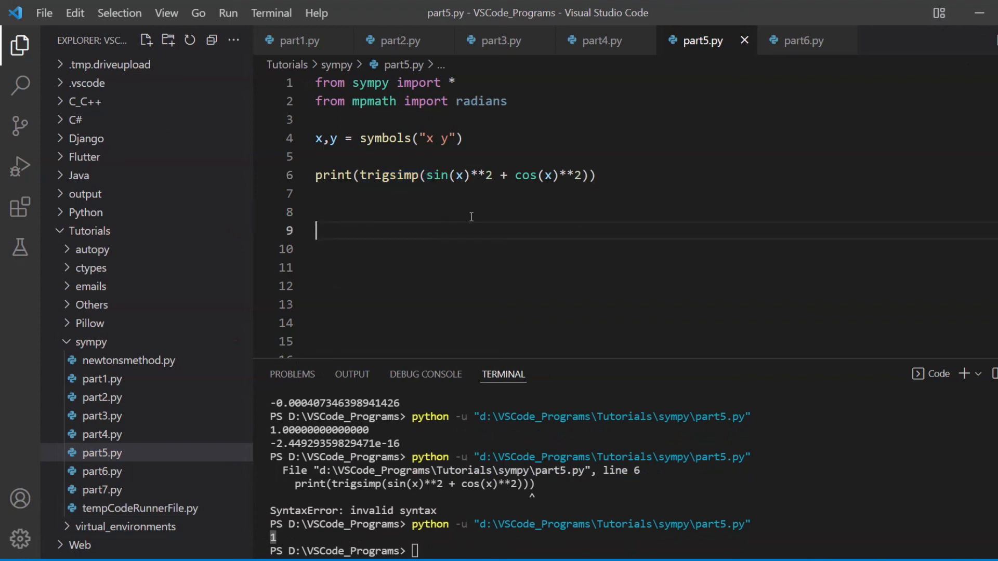
{"action": "mouse_move", "coordinate": [541, 209]}
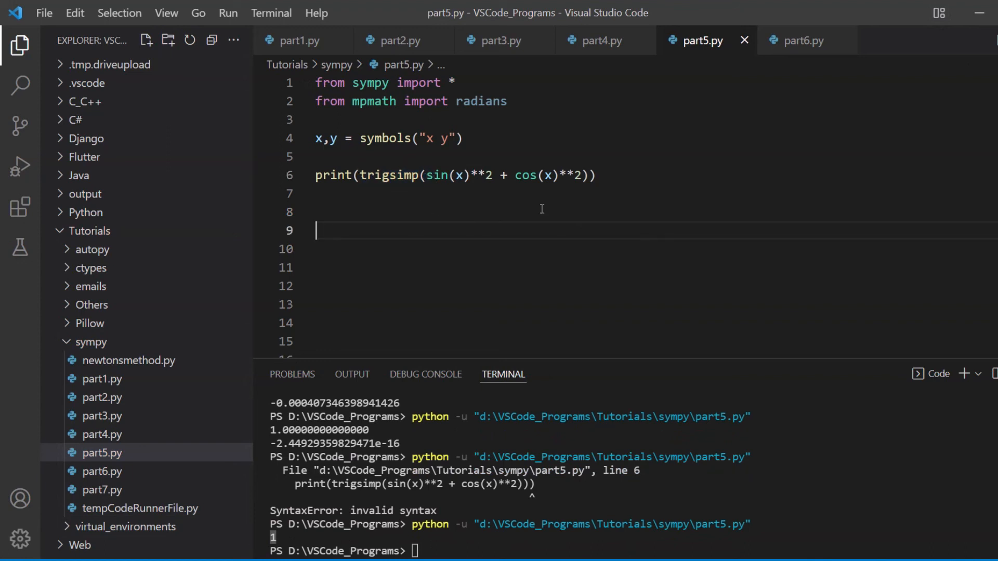